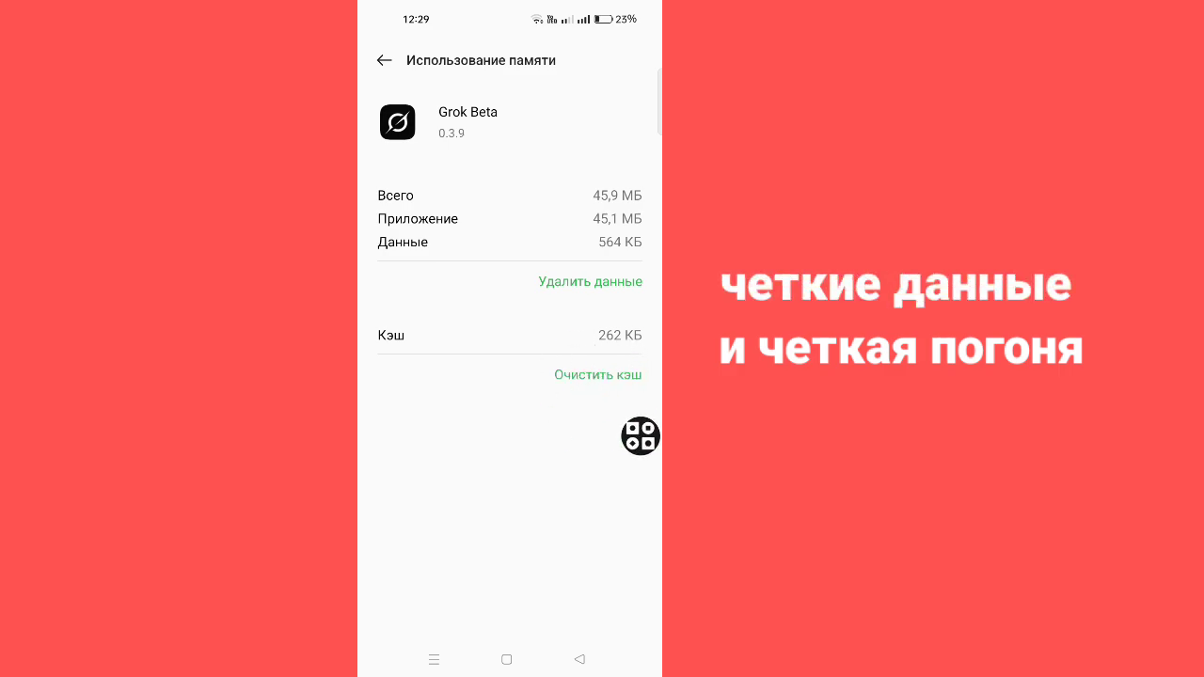
Clear Grok Beta's cached files and return to its App info page.
{"action": "left_click", "coordinate": [598, 375]}
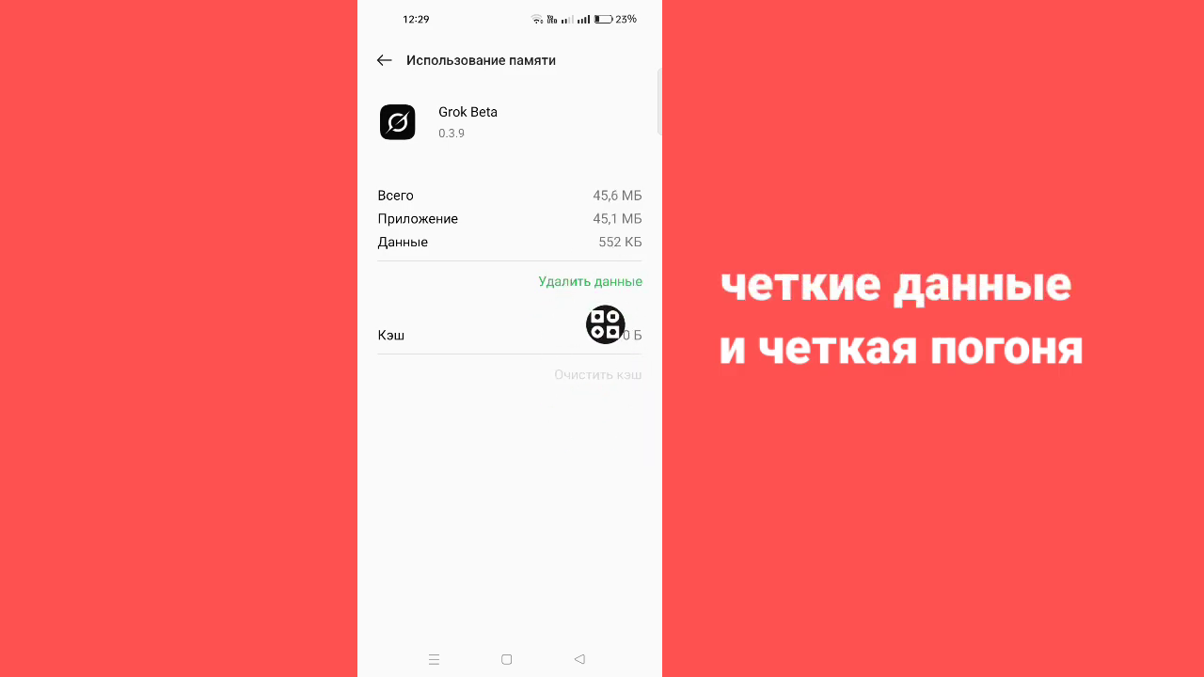
{"action": "left_click", "coordinate": [591, 282]}
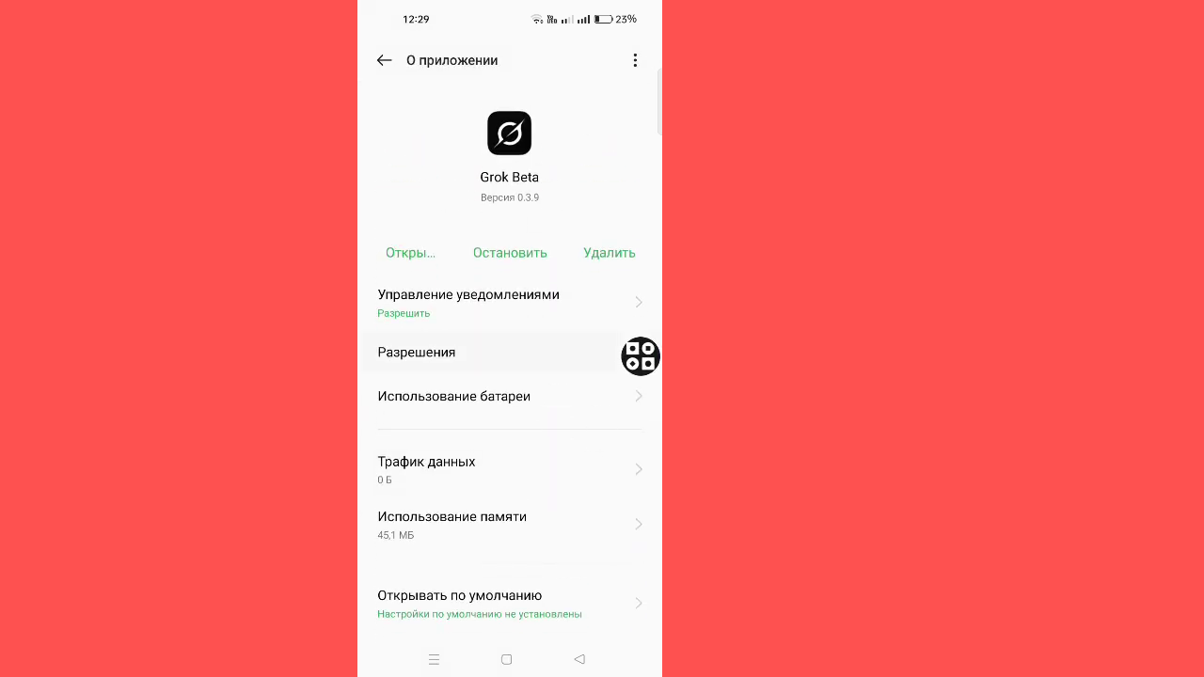
Grant Grok Beta access to Contacts from its permission settings.
{"action": "left_click", "coordinate": [417, 352]}
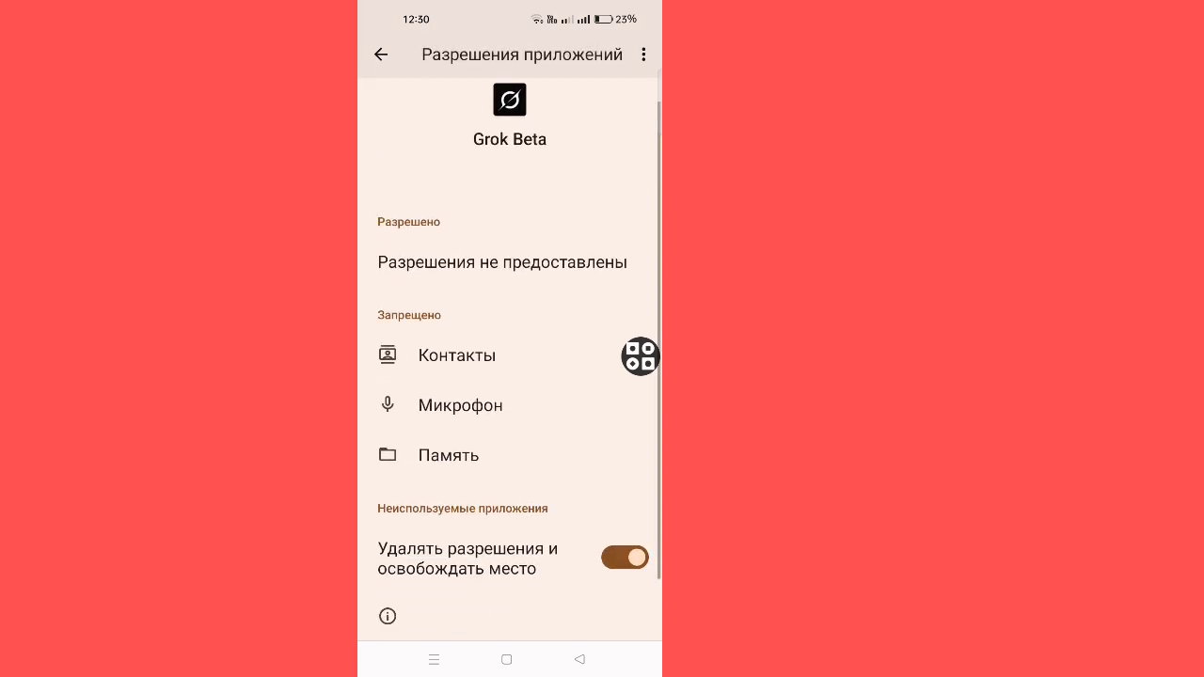
{"action": "mouse_move", "coordinate": [628, 436]}
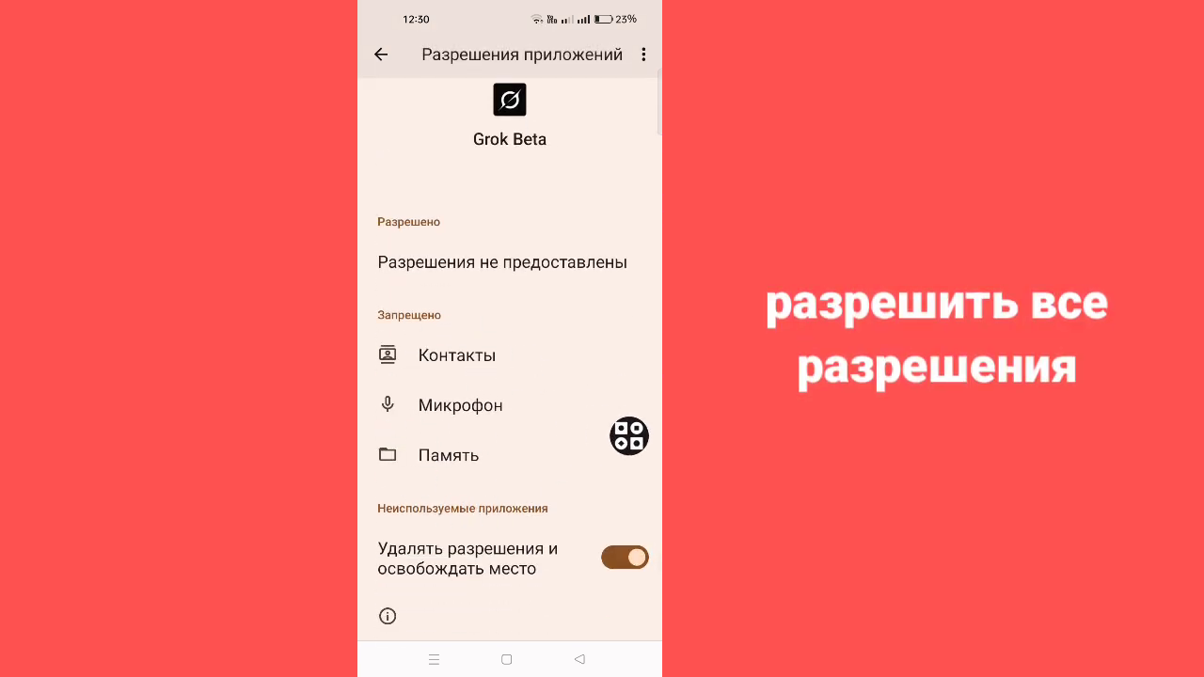
{"action": "left_click", "coordinate": [455, 353]}
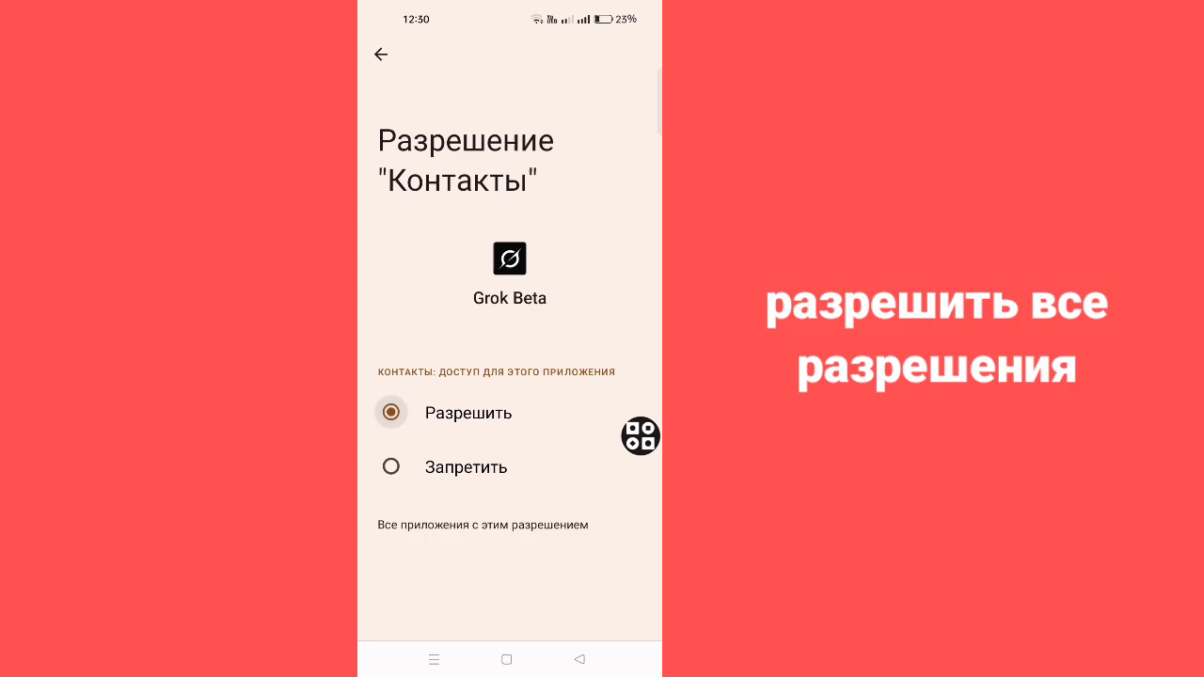
{"action": "left_click", "coordinate": [380, 54]}
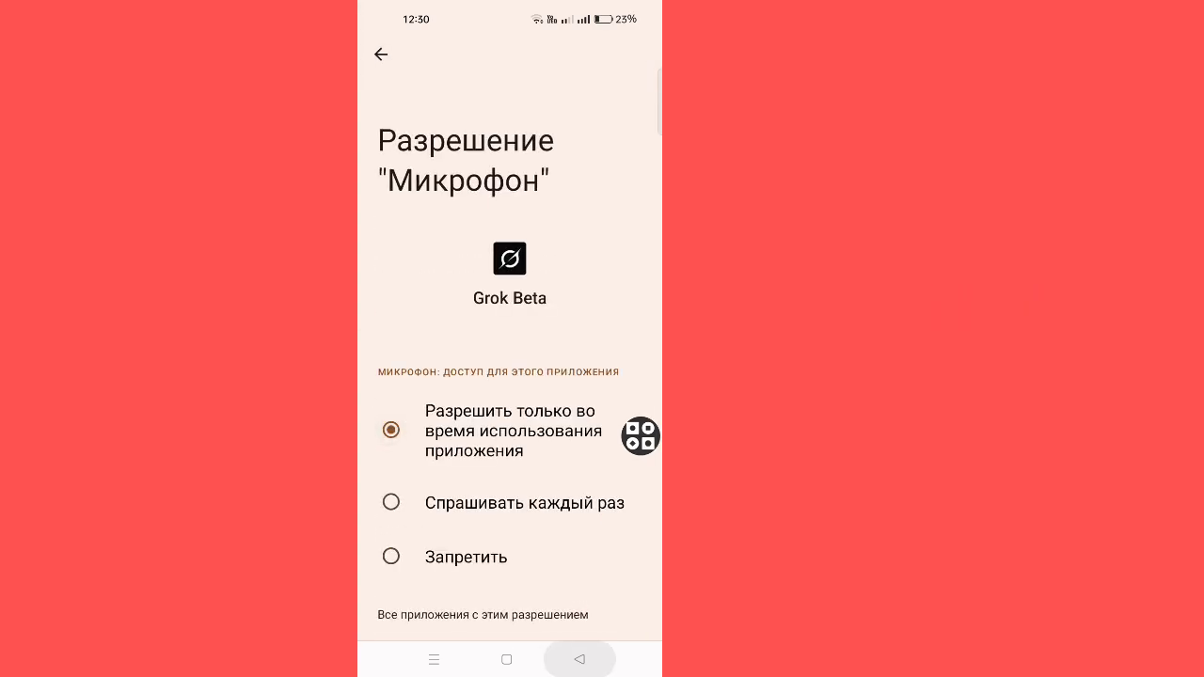
{"action": "left_click", "coordinate": [380, 54]}
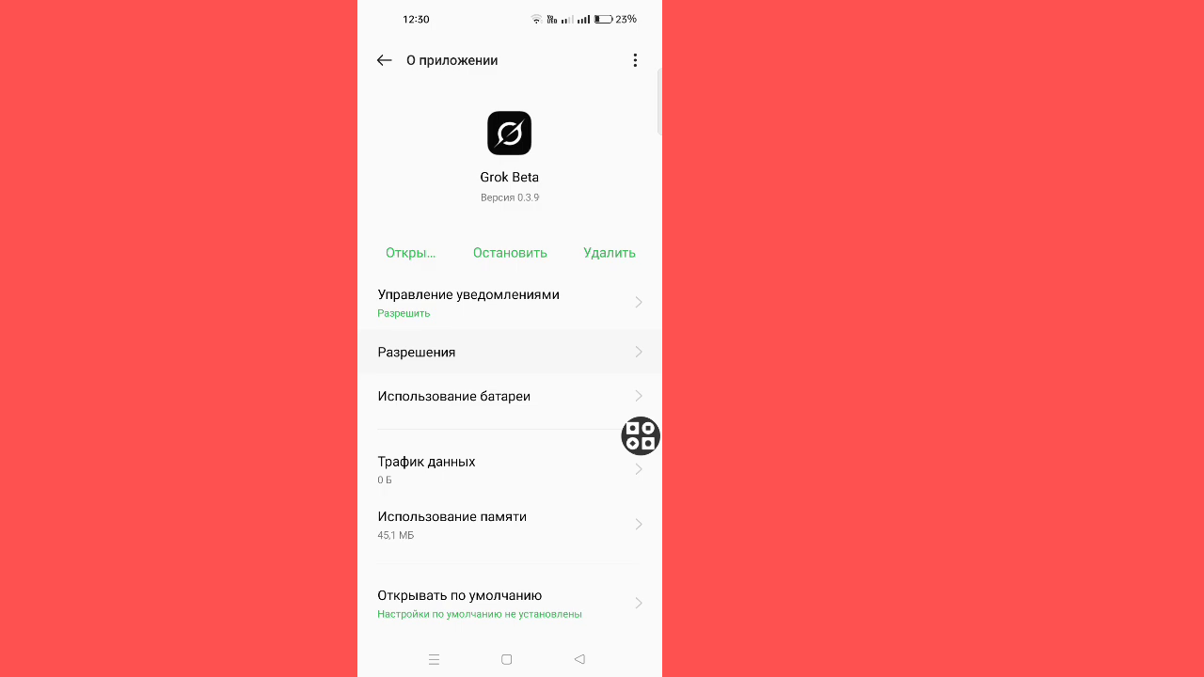
Grant Grok Beta Storage access to media files only and return to App info.
{"action": "left_click", "coordinate": [416, 352]}
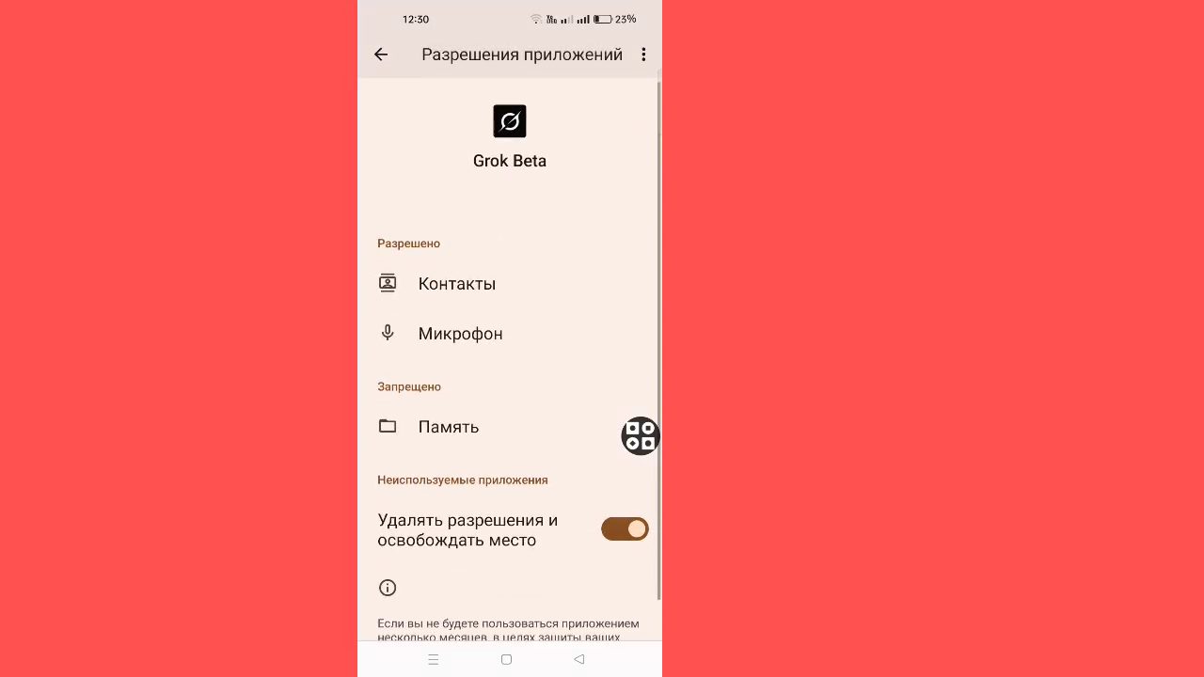
{"action": "left_click", "coordinate": [448, 425]}
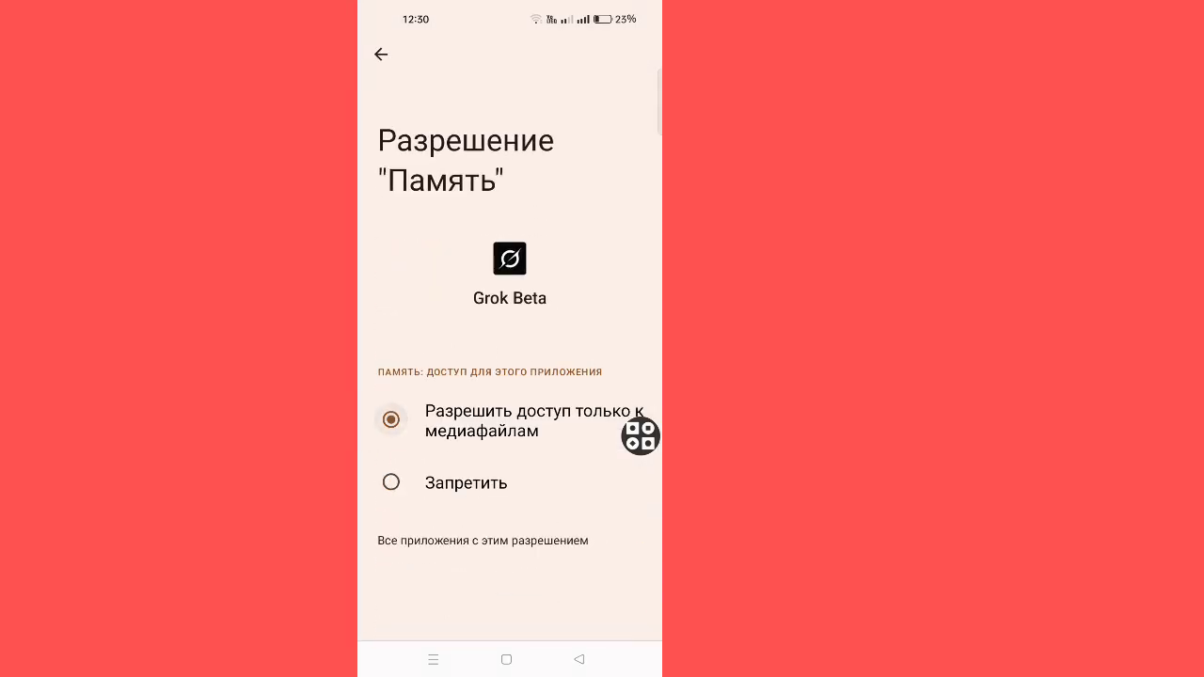
{"action": "left_click", "coordinate": [380, 52]}
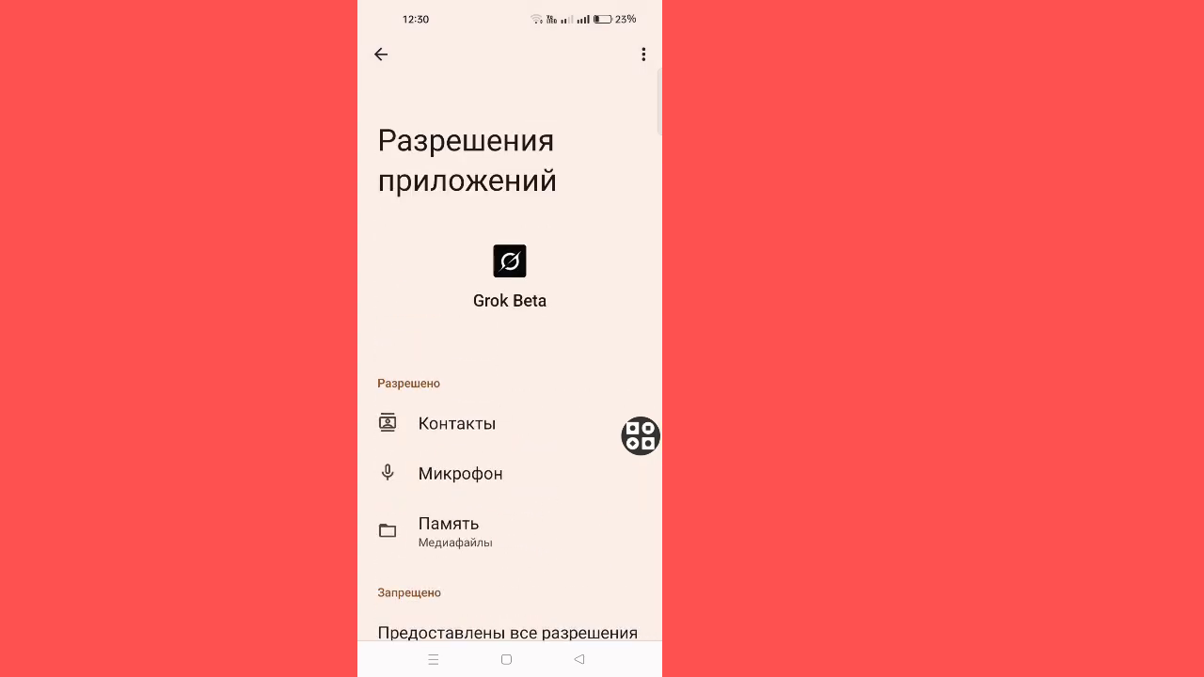
{"action": "left_click", "coordinate": [380, 55]}
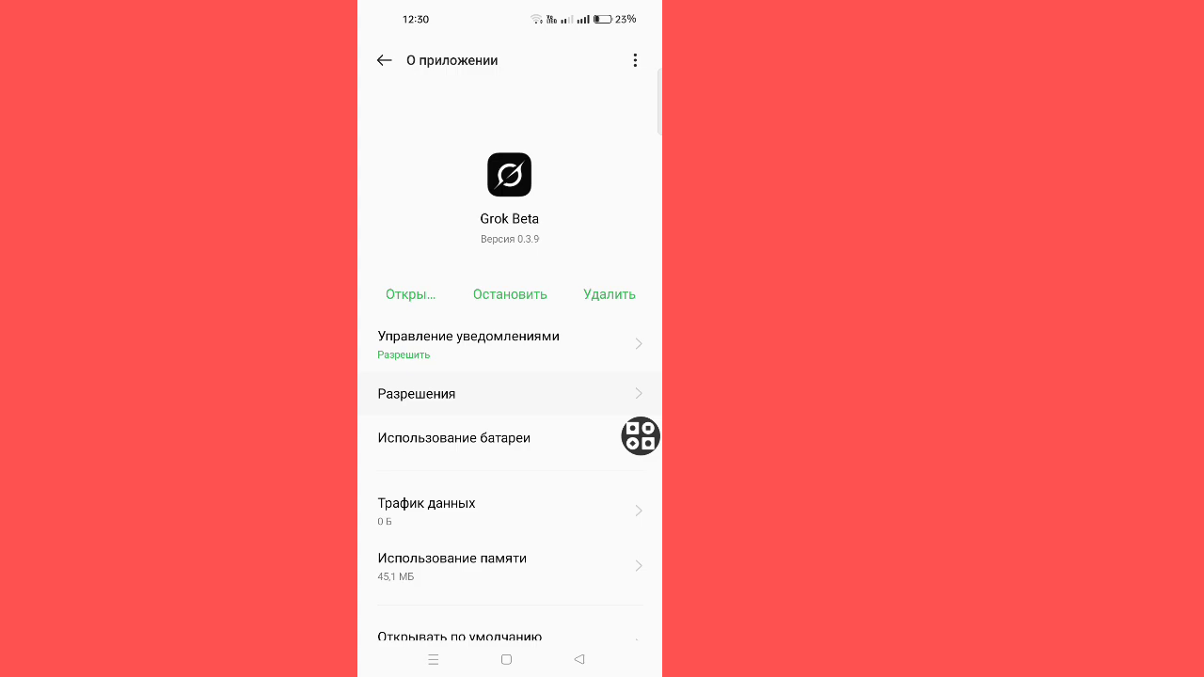
Search Google Play for 'Gro' and bring up the Grok Ai listing, shown as installed.
{"action": "scroll", "scroll_direction": "down", "scroll_amount": 3}
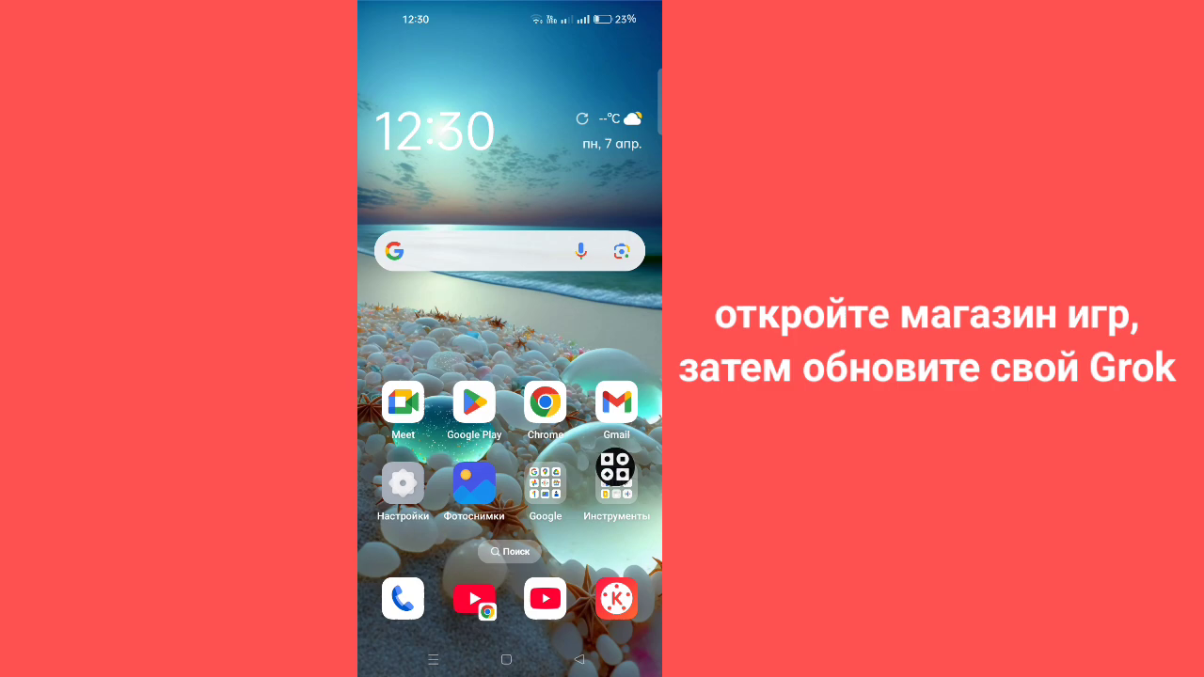
{"action": "left_click", "coordinate": [474, 403]}
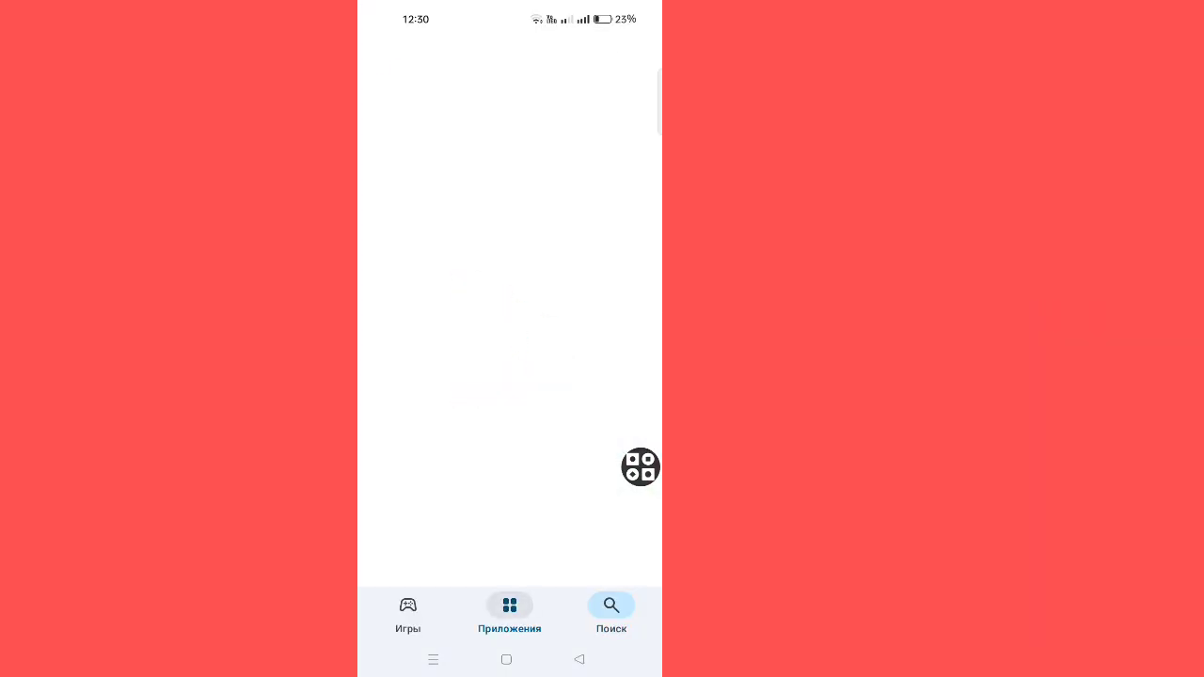
{"action": "left_click", "coordinate": [612, 617]}
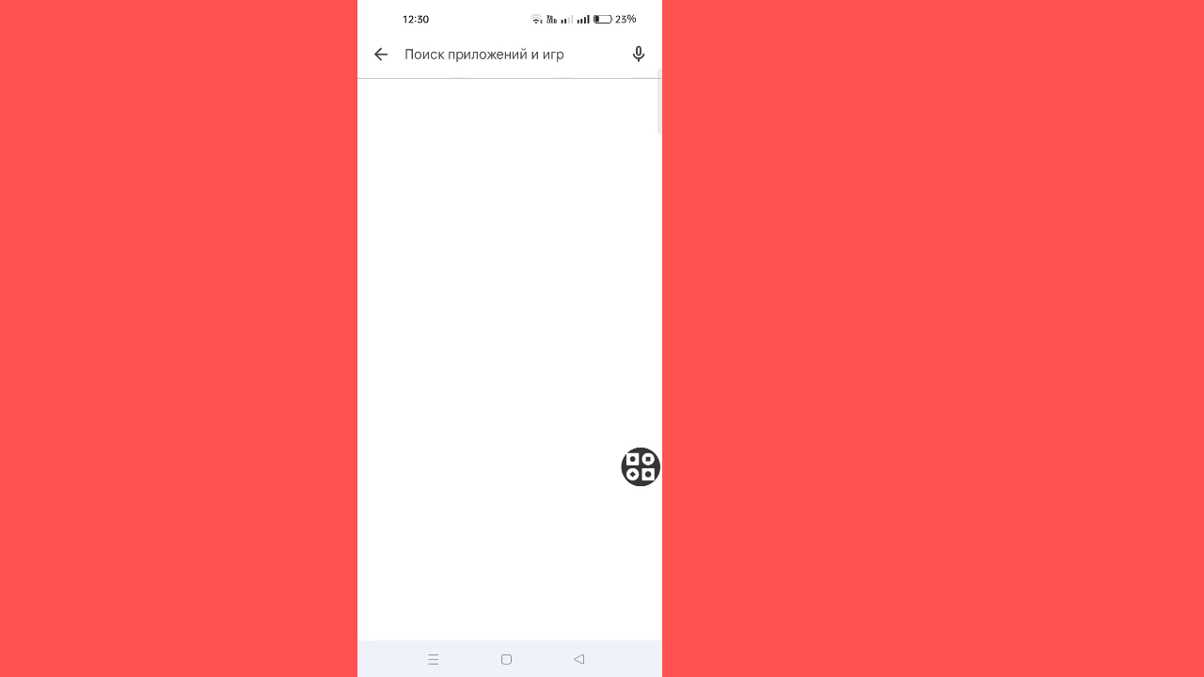
{"action": "left_click", "coordinate": [484, 53]}
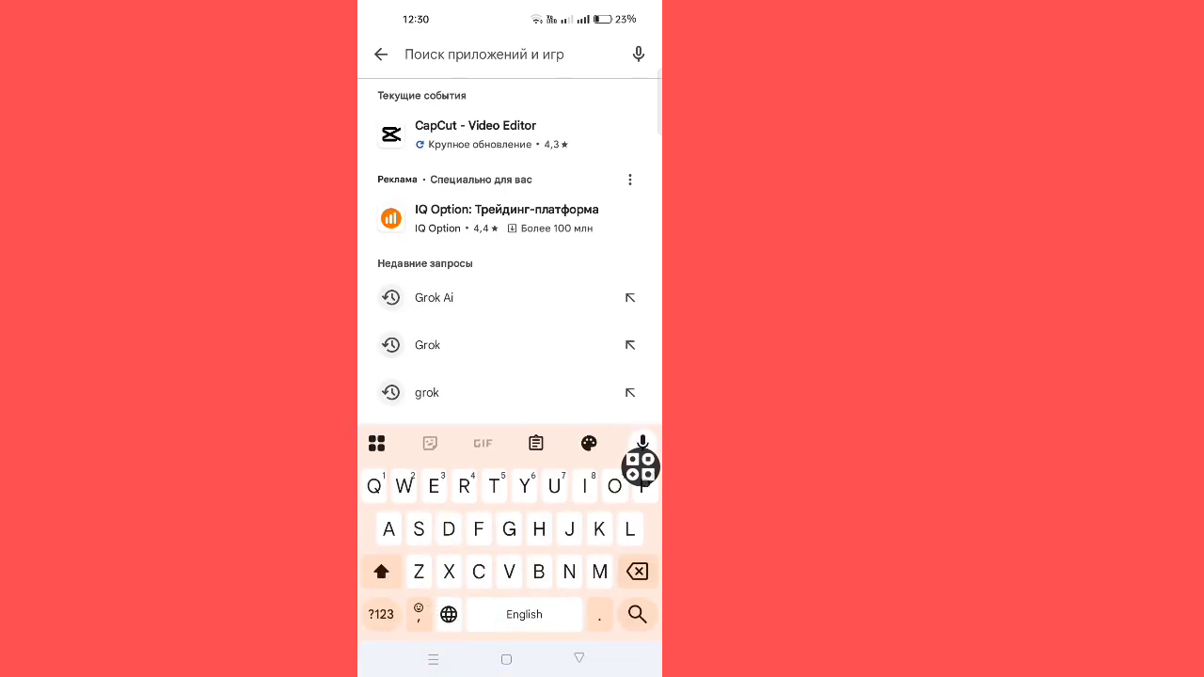
{"action": "type", "text": "Gro"}
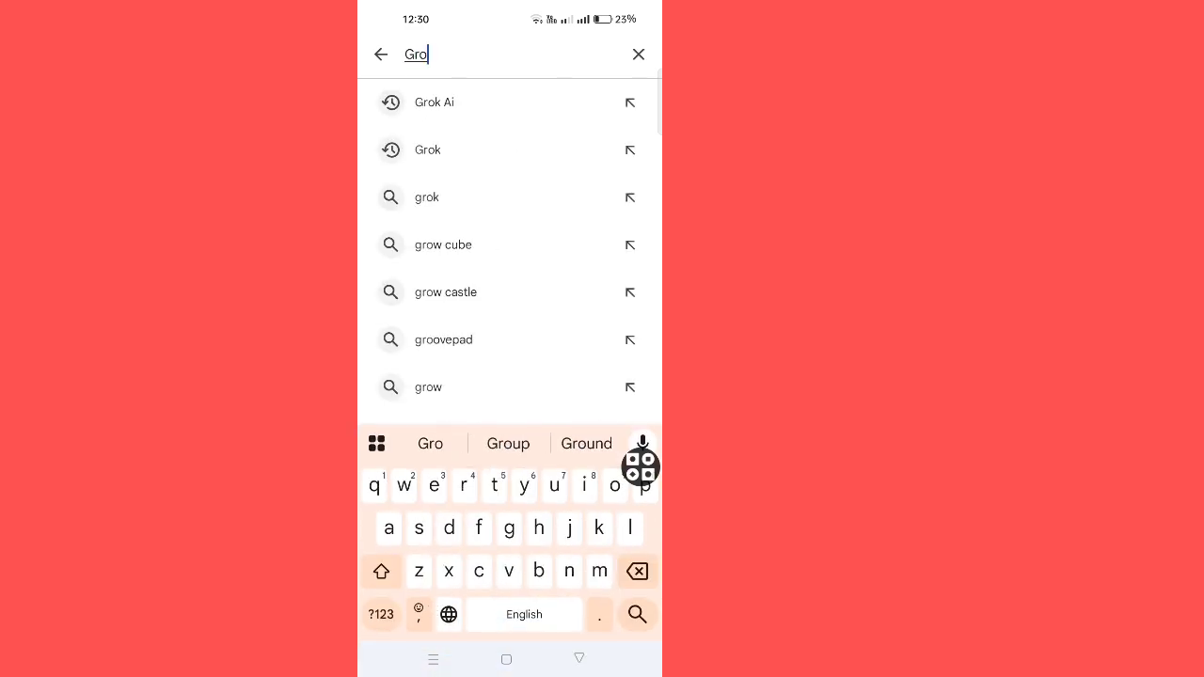
{"action": "left_click", "coordinate": [435, 102]}
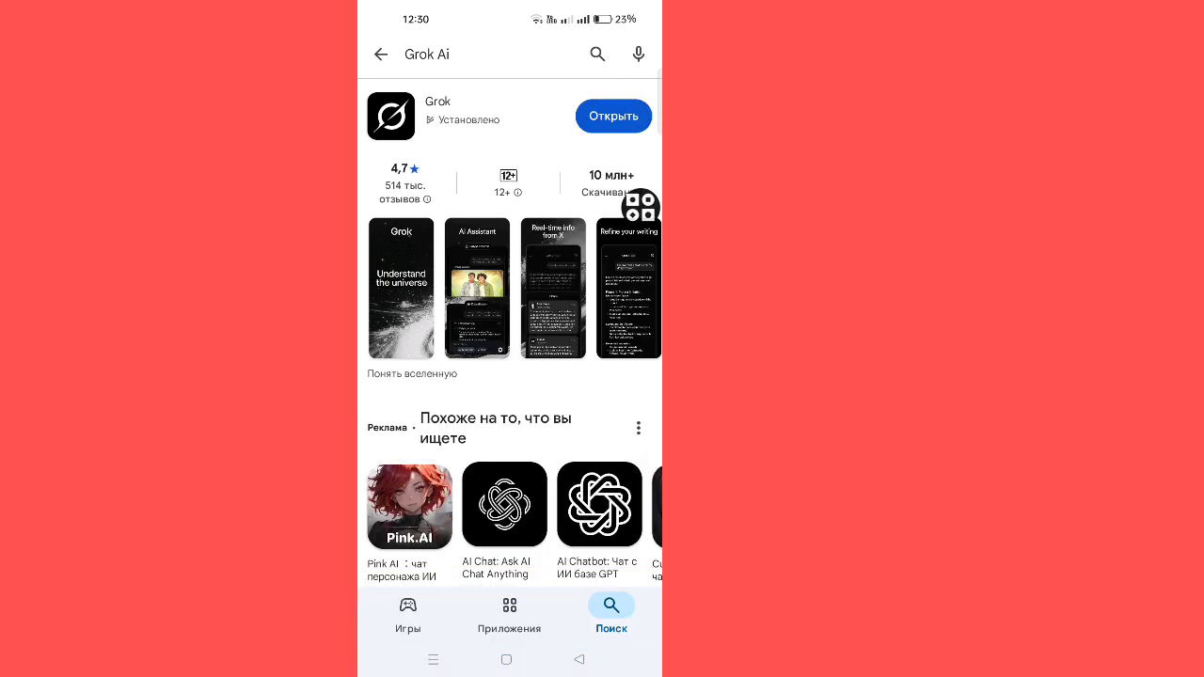
Launch Grok and send the message 'Hey Grok Ai need your help'.
{"action": "left_click", "coordinate": [613, 117]}
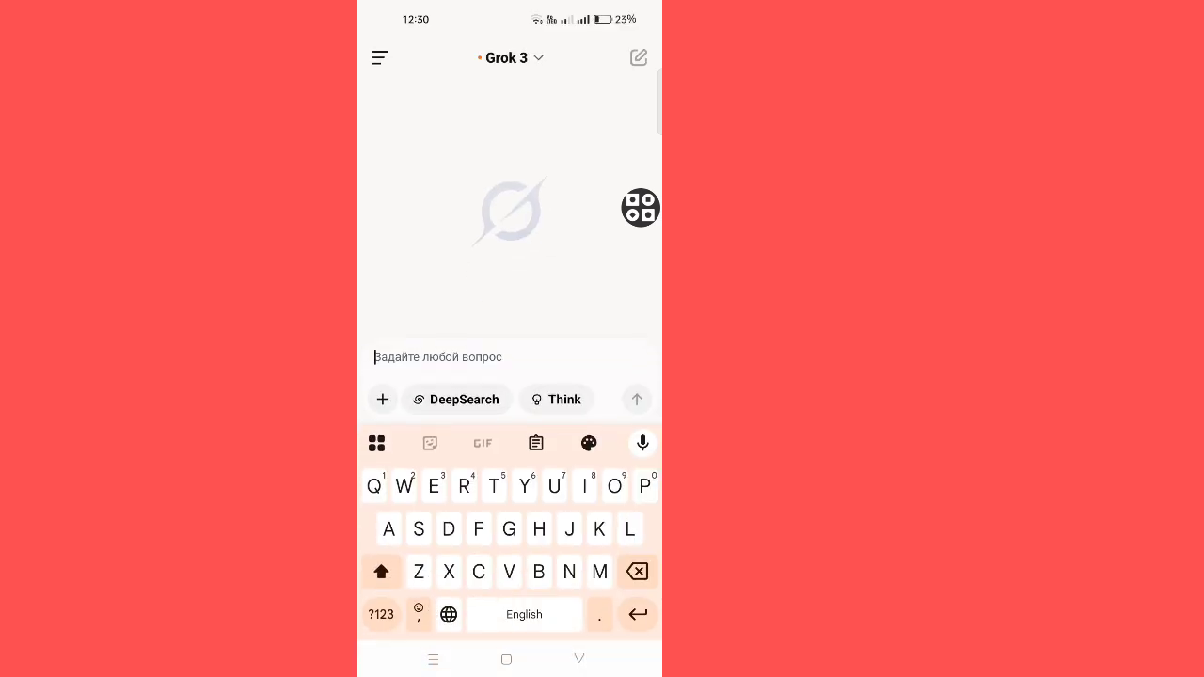
{"action": "type", "text": "Hey Grok Ai"}
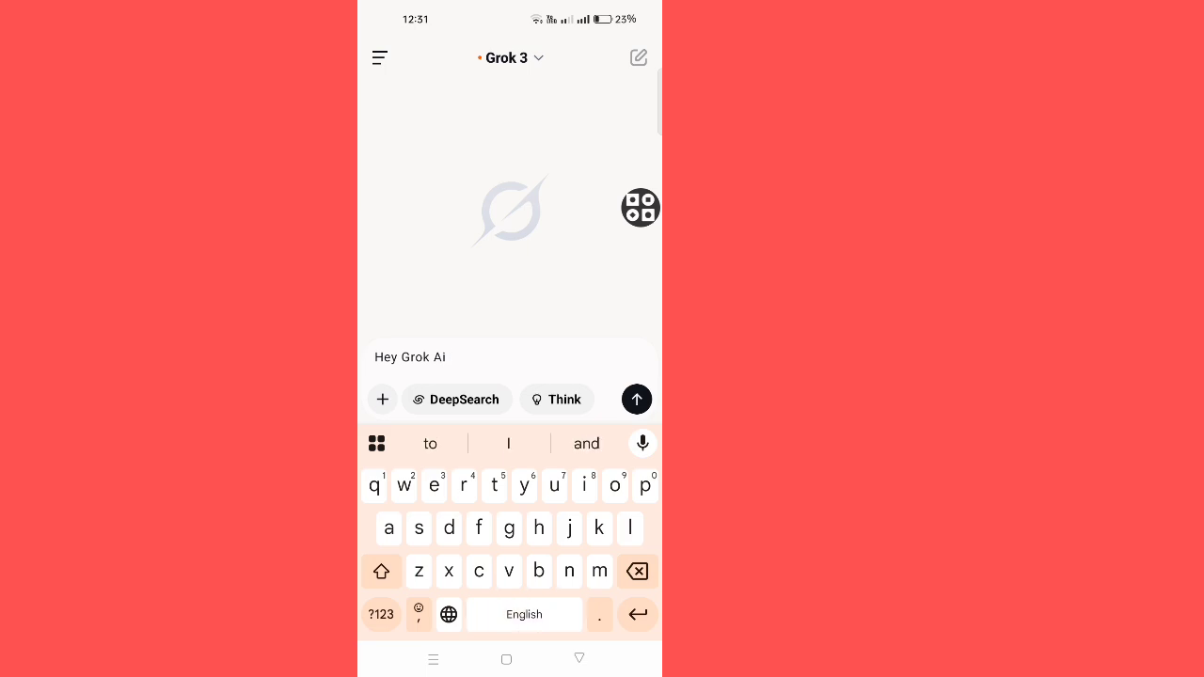
{"action": "type", "text": "need your help"}
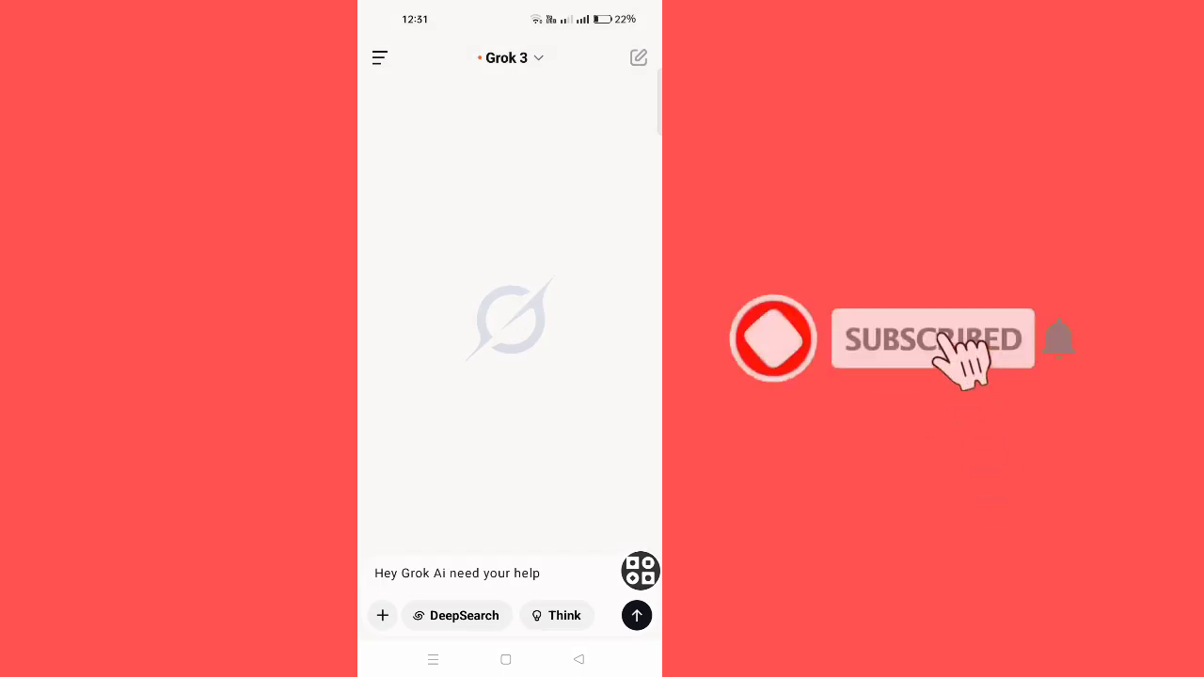
{"action": "left_click", "coordinate": [635, 615]}
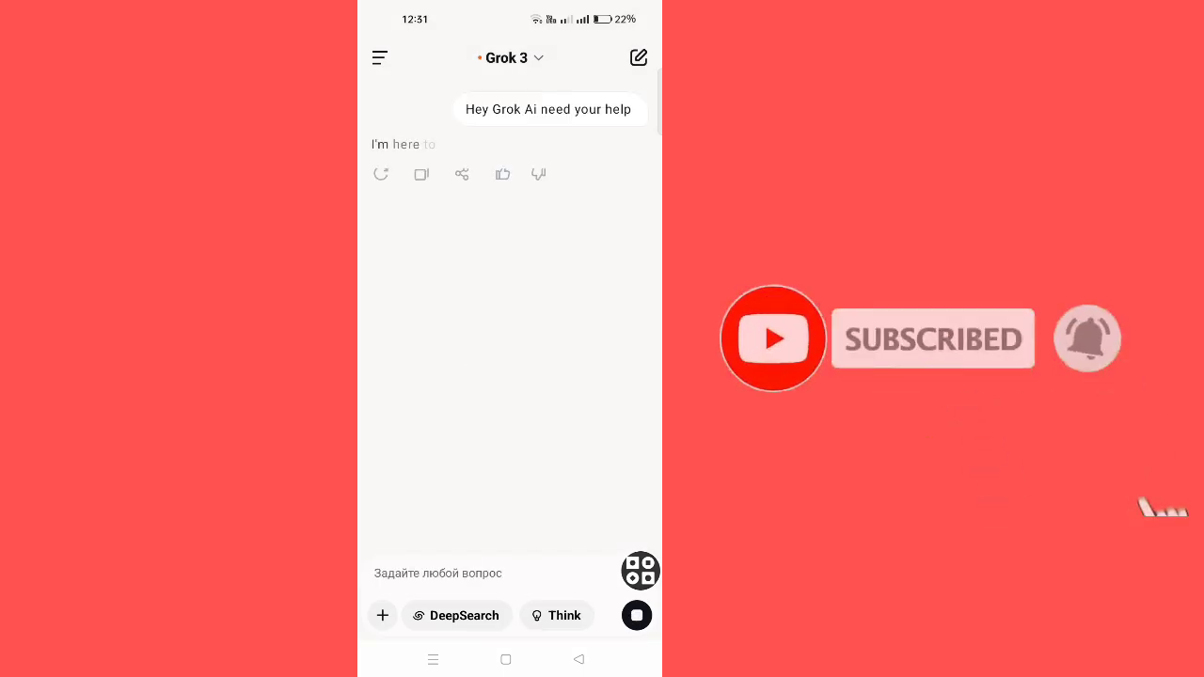